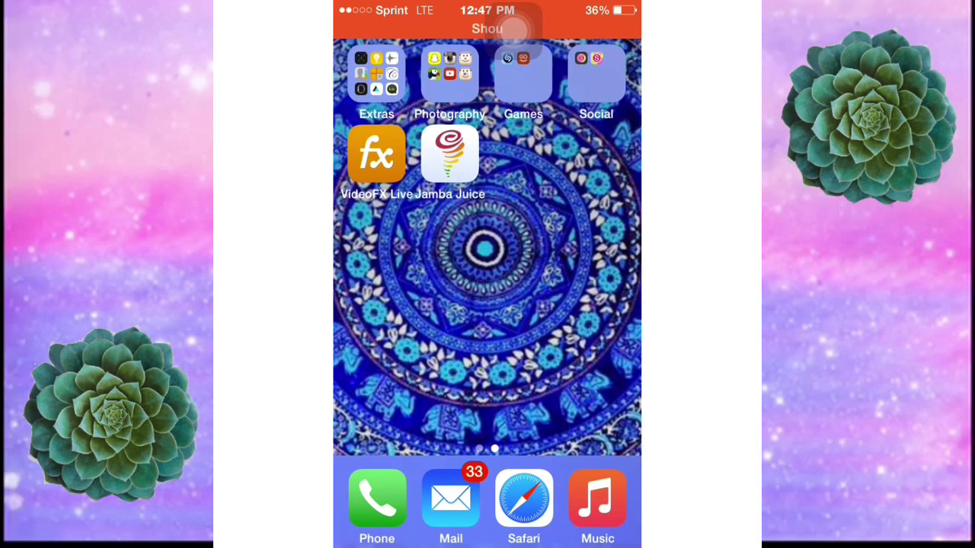
Open the Extras folder on the iOS Home Screen to reach the video apps
{"action": "left_click", "coordinate": [375, 74]}
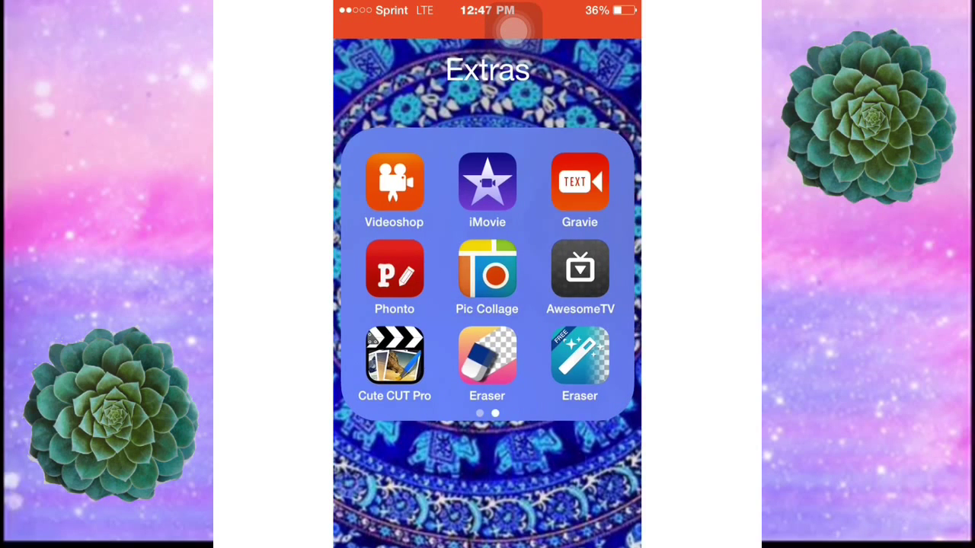
{"action": "left_click", "coordinate": [487, 190]}
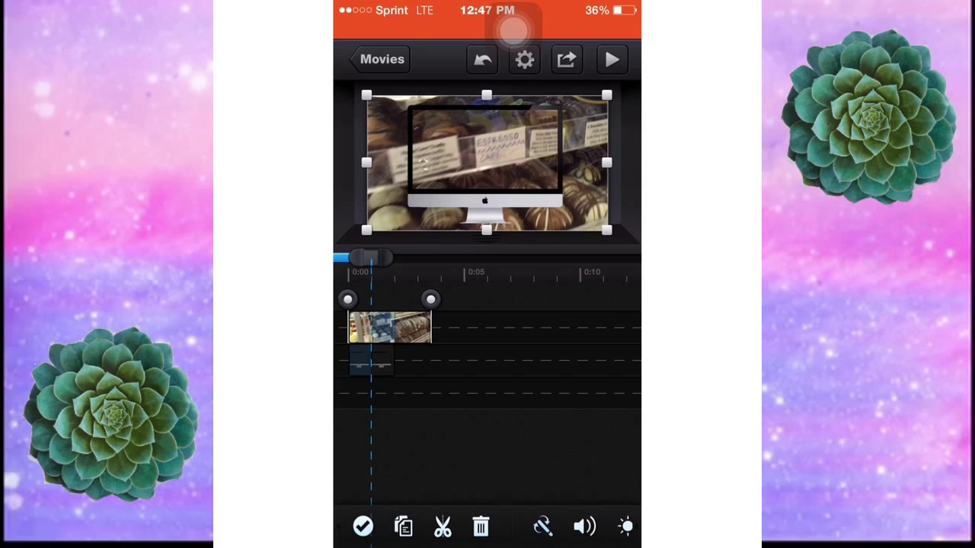
{"action": "left_click", "coordinate": [565, 60]}
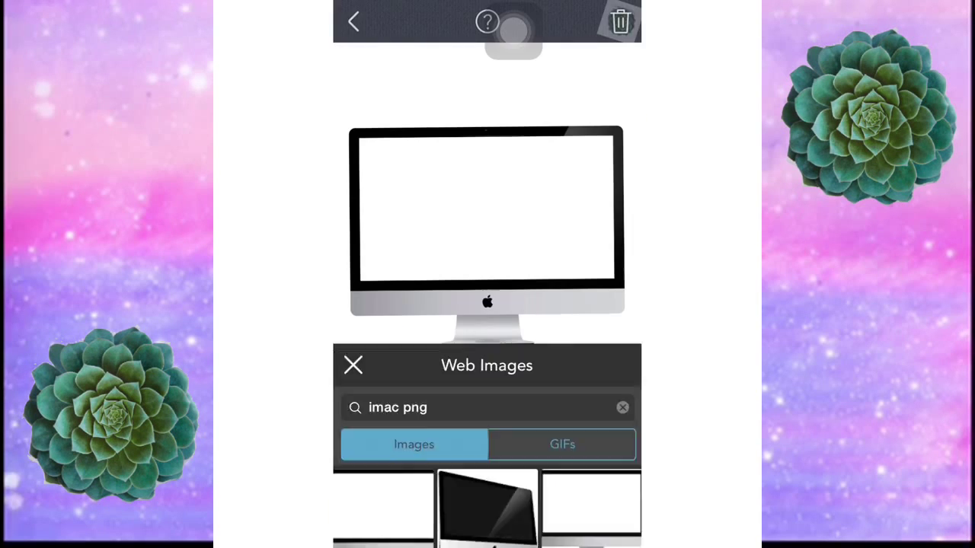
{"action": "left_click", "coordinate": [353, 365]}
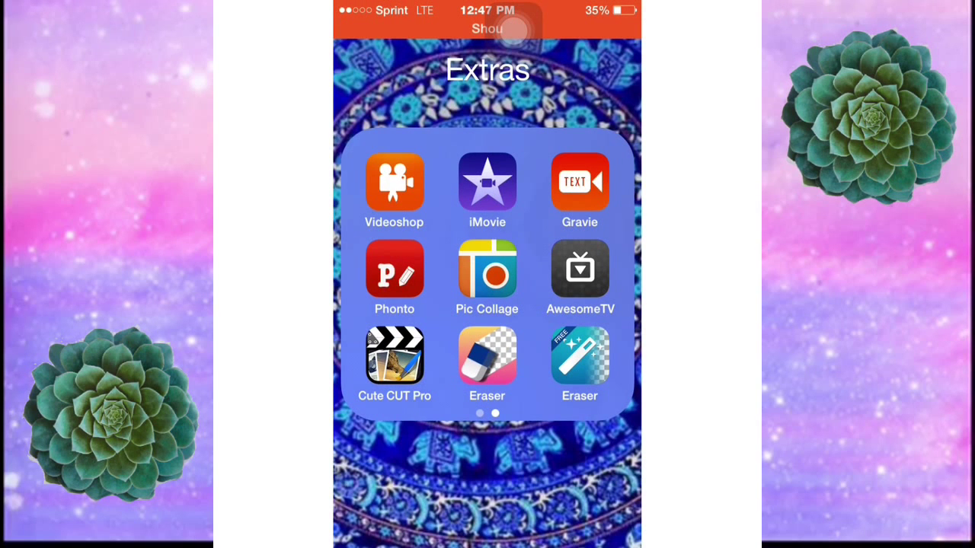
Launch Cute CUT Pro on the iMac project and bring up the media type choices
{"action": "left_click", "coordinate": [487, 183]}
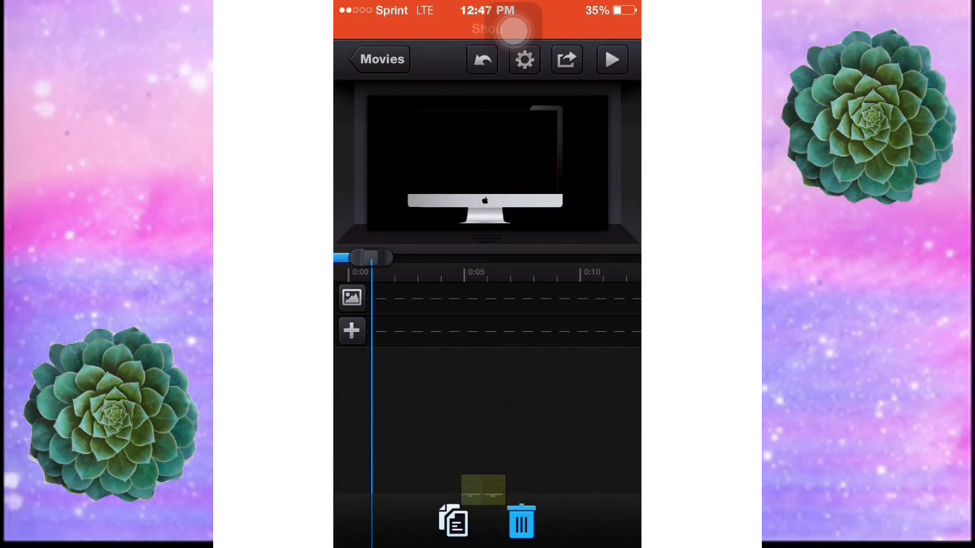
{"action": "left_click", "coordinate": [351, 330]}
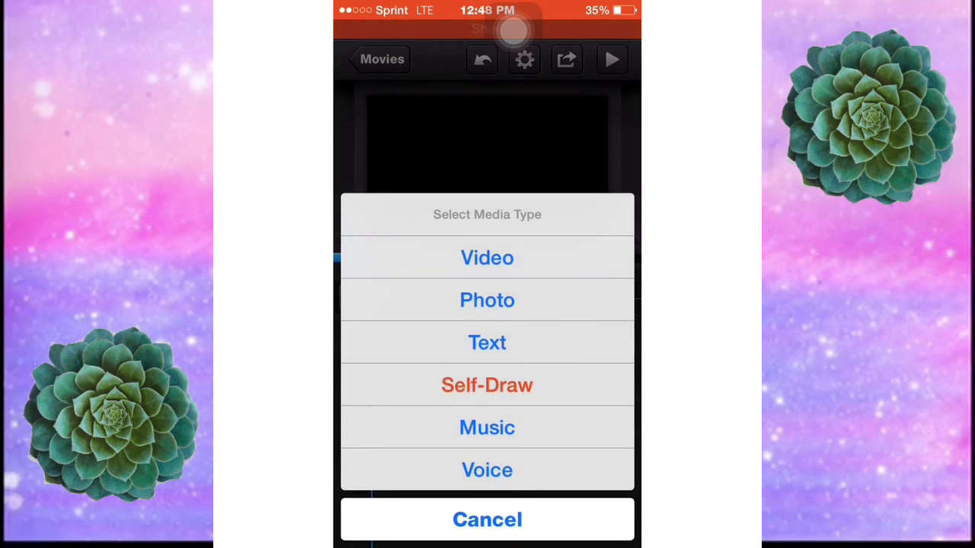
Add the sweets-counter video from the Camera Roll to the timeline
{"action": "left_click", "coordinate": [487, 258]}
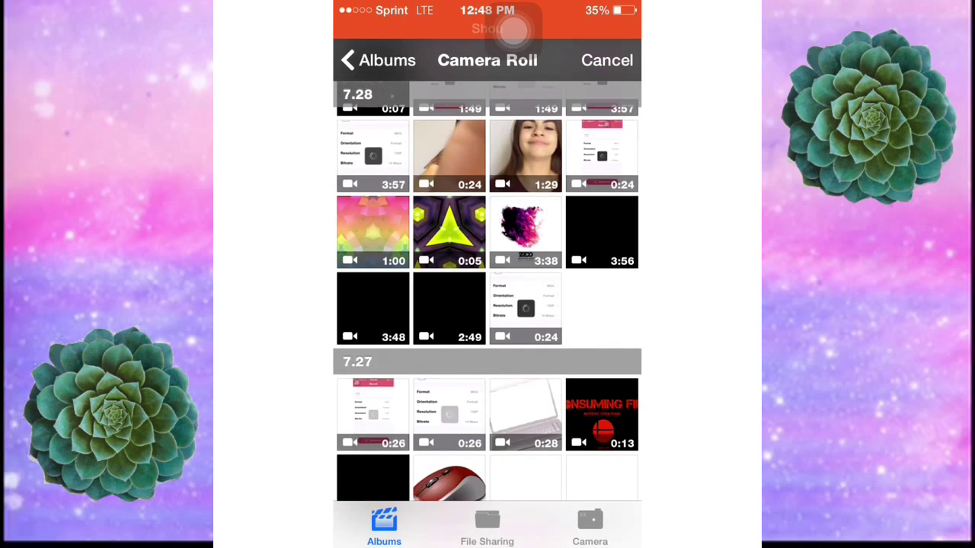
{"action": "scroll", "scroll_direction": "down", "scroll_amount": 3}
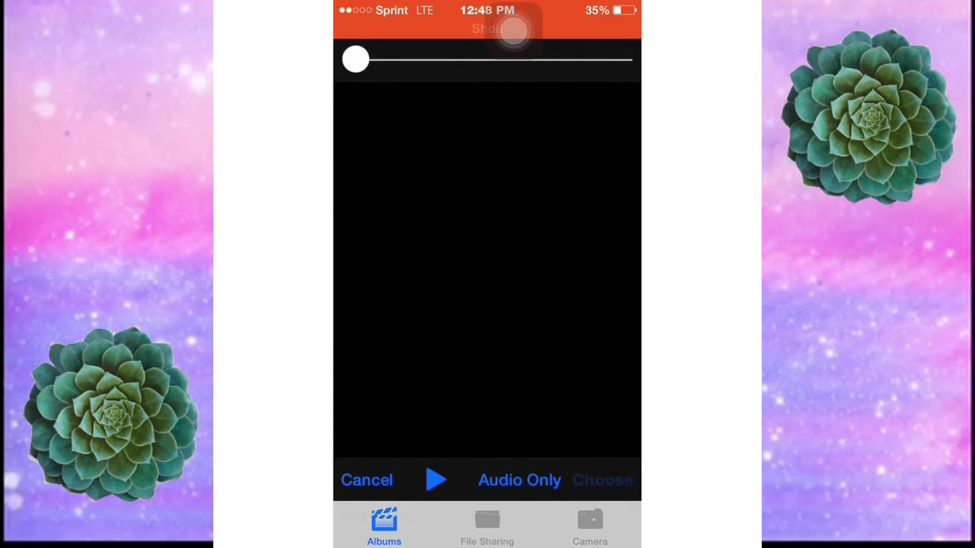
{"action": "left_click", "coordinate": [602, 480]}
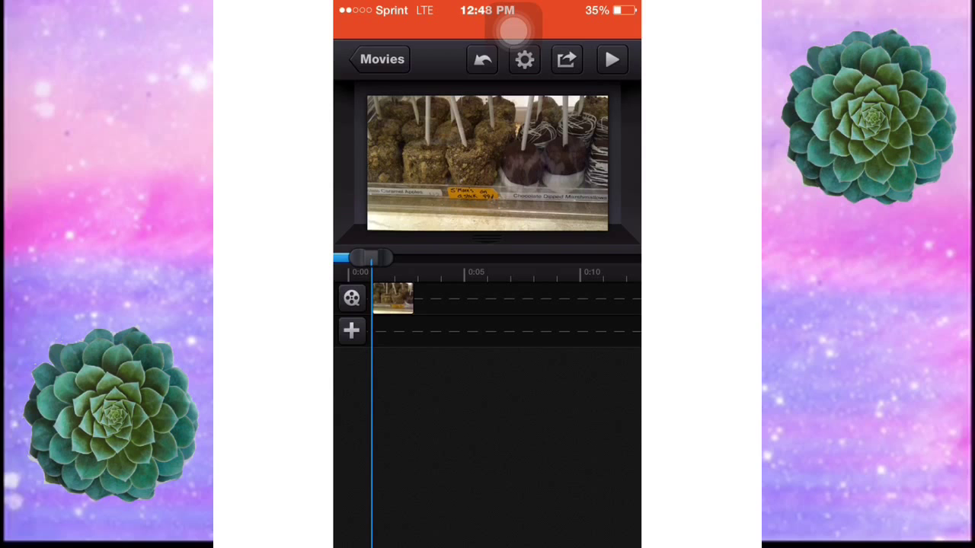
Slow the sweets video clip to 0.5X speed
{"action": "left_click", "coordinate": [392, 298]}
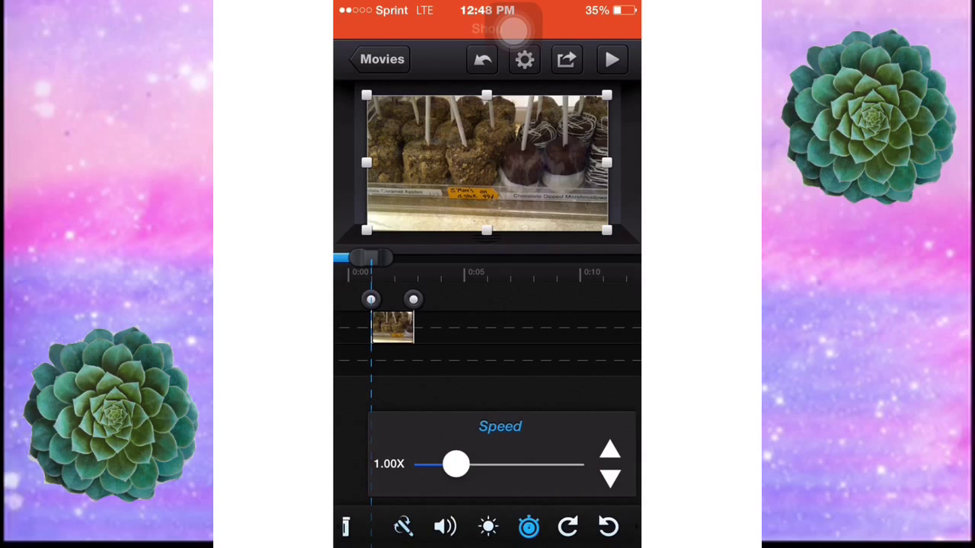
{"action": "left_click_drag", "start_coordinate": [455, 464], "coordinate": [437, 464]}
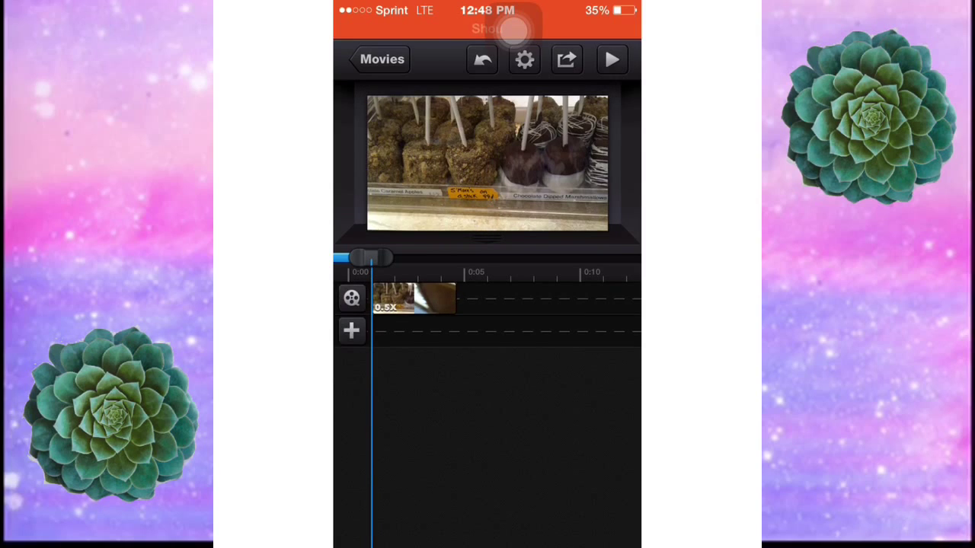
{"action": "left_click", "coordinate": [351, 330]}
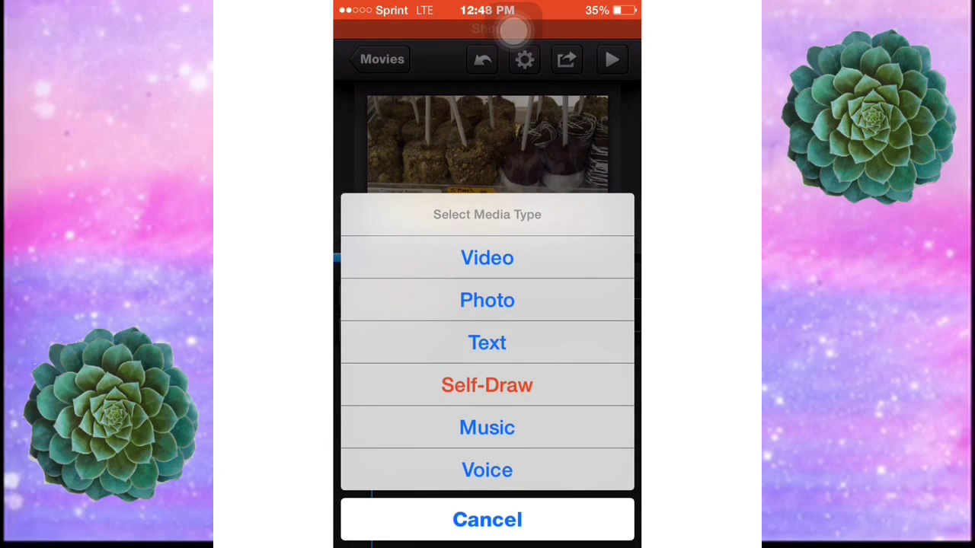
Start adding a photo layer, browsing the Camera Roll for the iMac PNG
{"action": "left_click", "coordinate": [487, 299]}
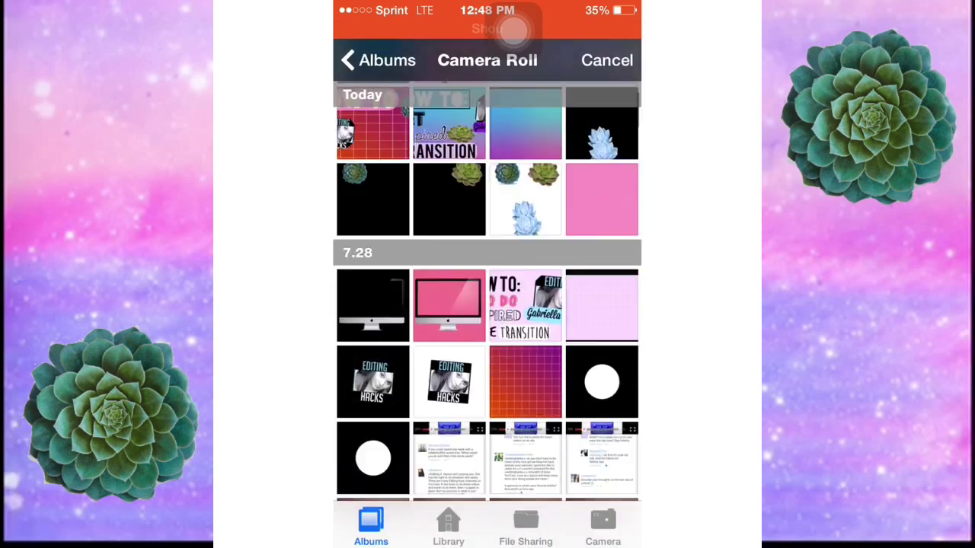
{"action": "scroll", "scroll_direction": "down", "scroll_amount": 3}
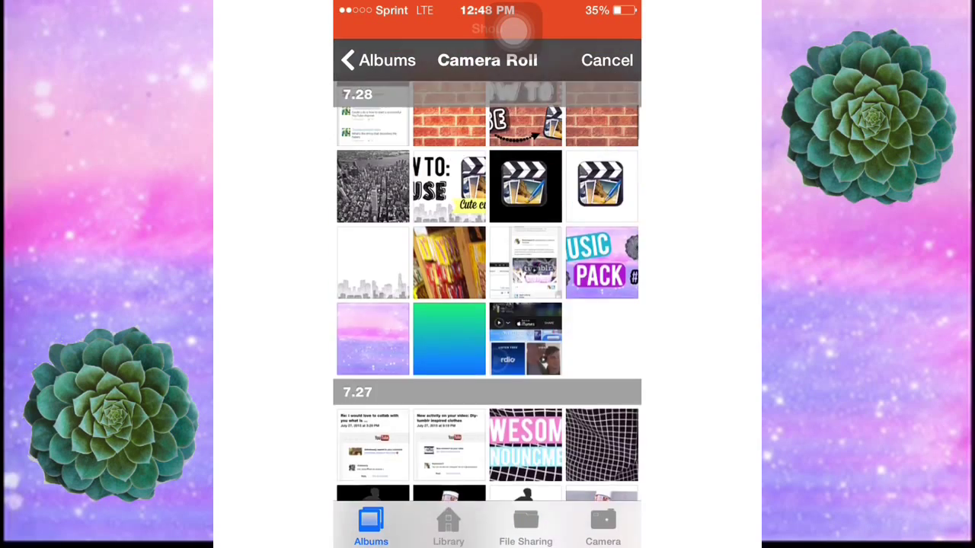
{"action": "scroll", "scroll_direction": "down", "scroll_amount": 3}
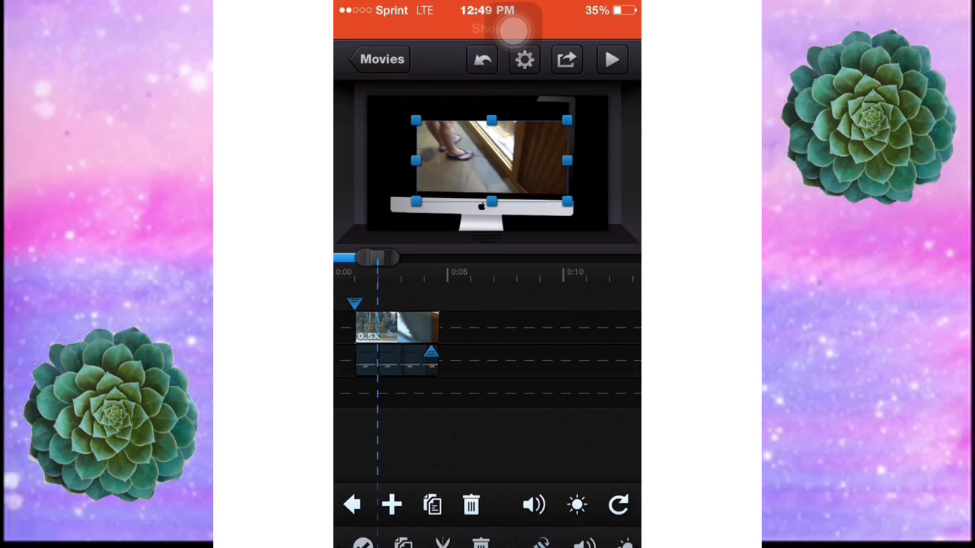
{"action": "left_click_drag", "start_coordinate": [378, 258], "coordinate": [430, 257]}
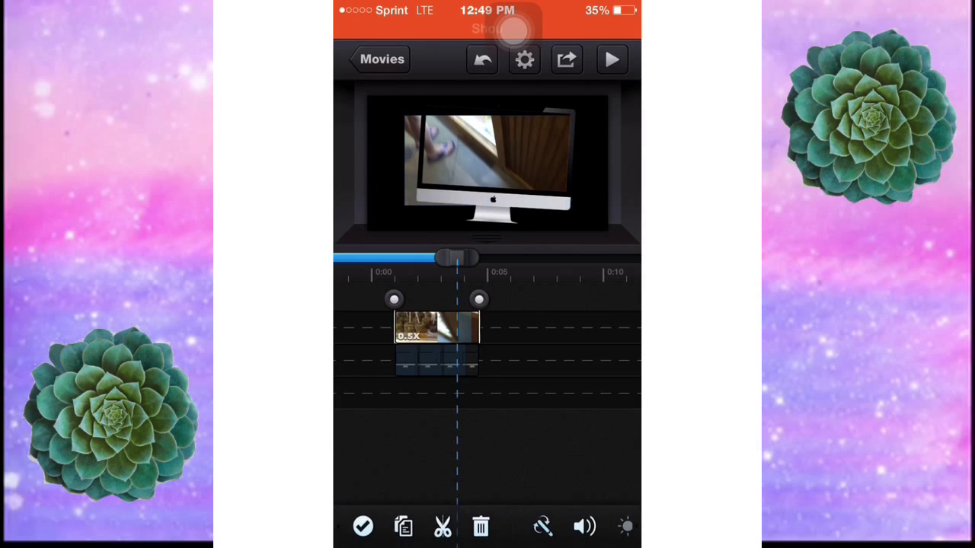
{"action": "left_click", "coordinate": [611, 60]}
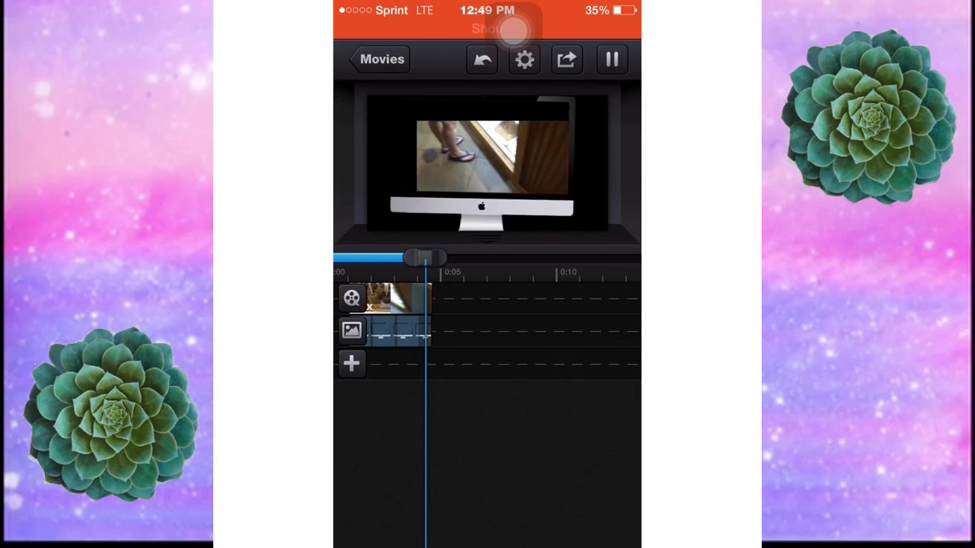
{"action": "left_click", "coordinate": [612, 60]}
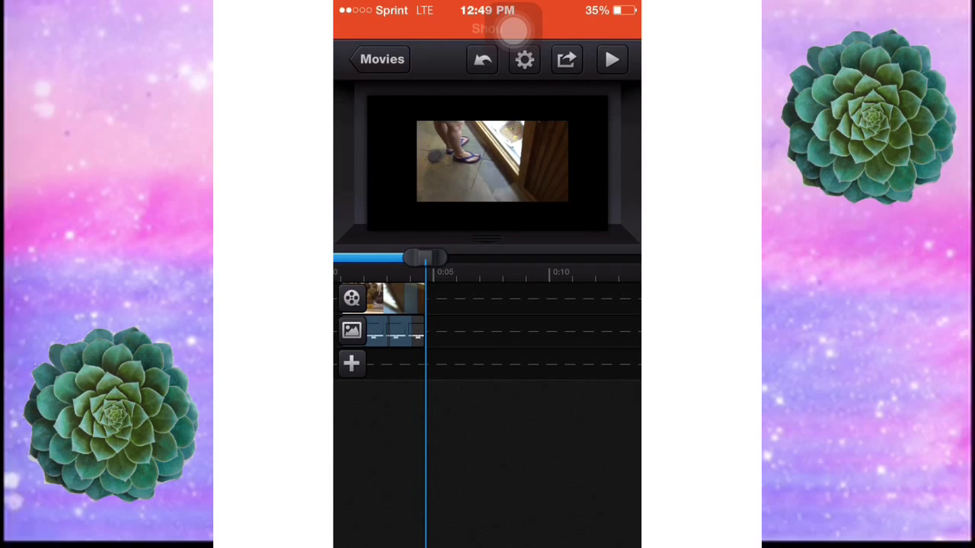